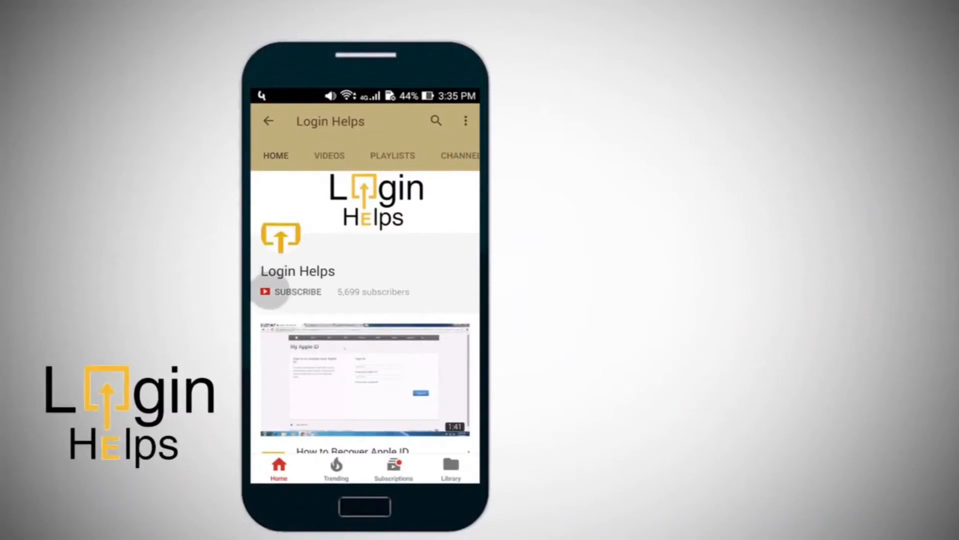
- Run a web search for the BlueStacks emulator and pick a result
click(298, 291)
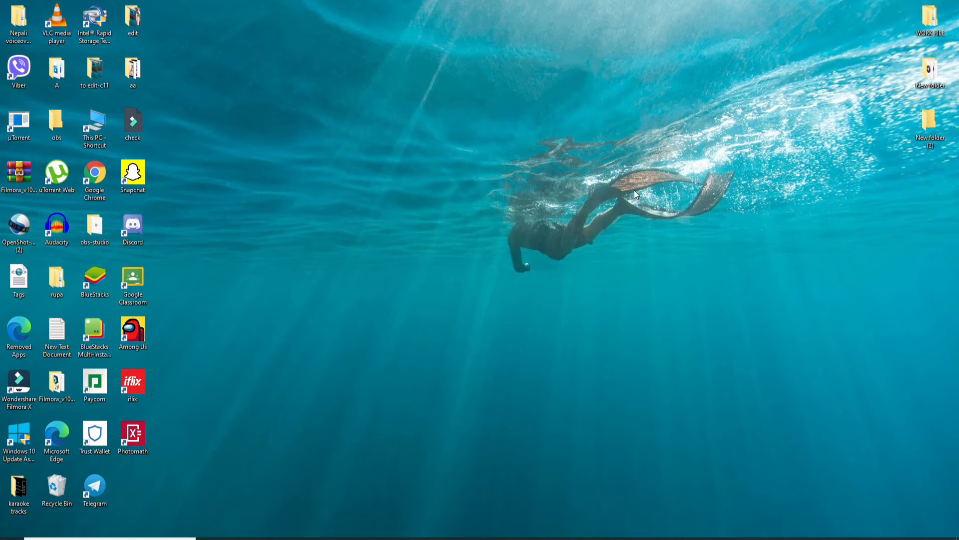
mouse_move(641, 194)
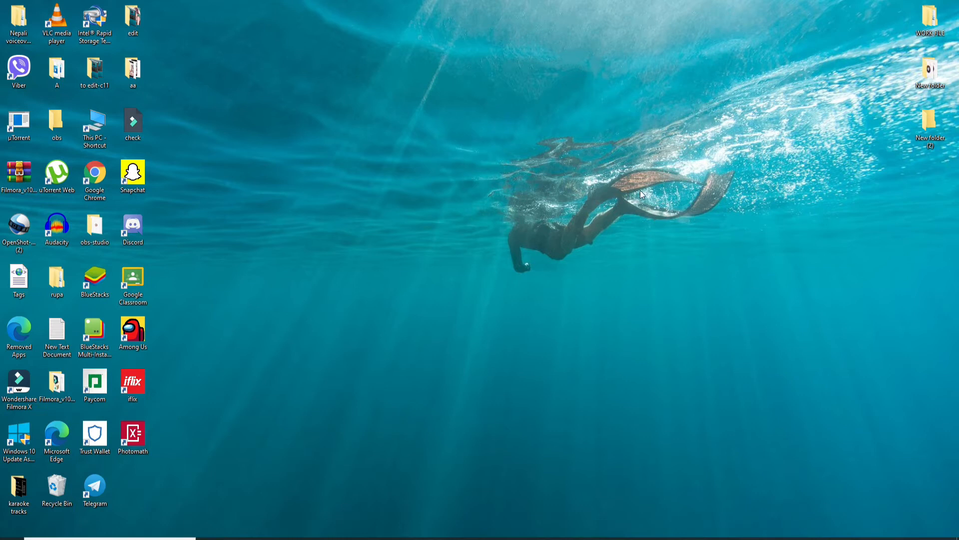
mouse_move(460, 288)
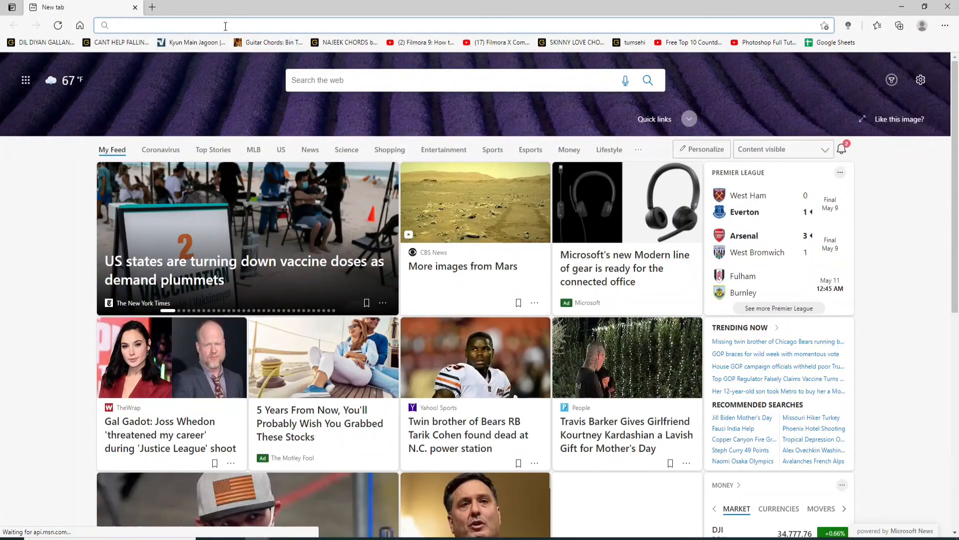
click(226, 26)
text(bluestacks and)
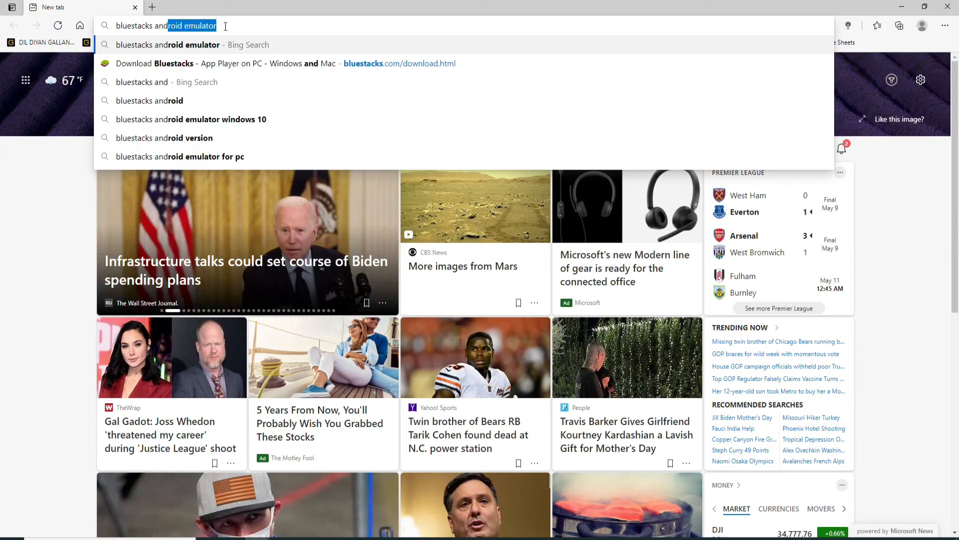
key(Enter)
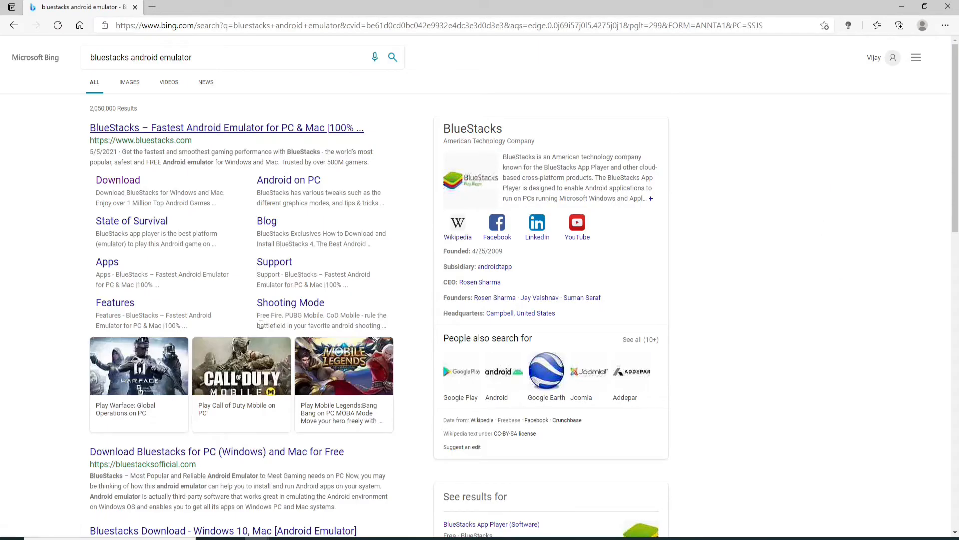
click(225, 128)
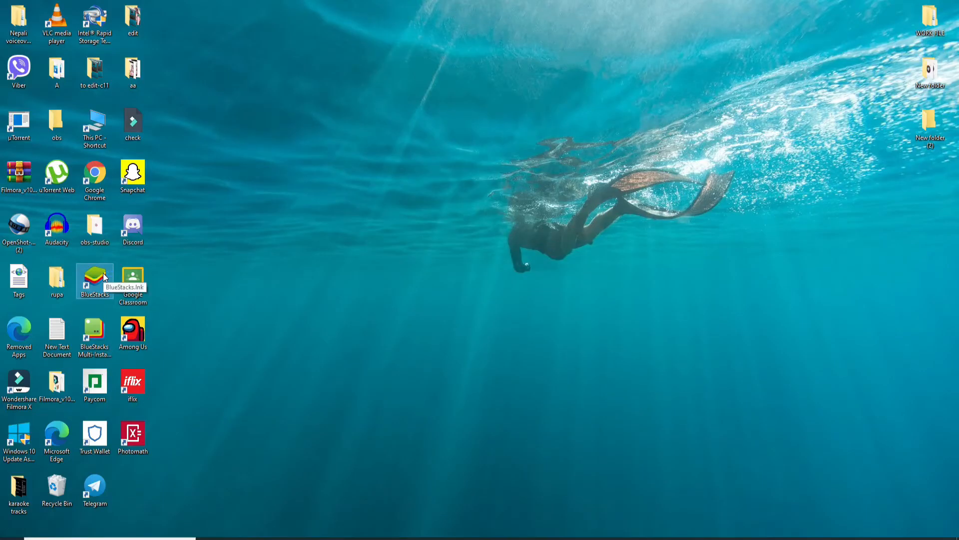
- Launch BlueStacks from the desktop and search its store for "youtube music"
double_click(94, 273)
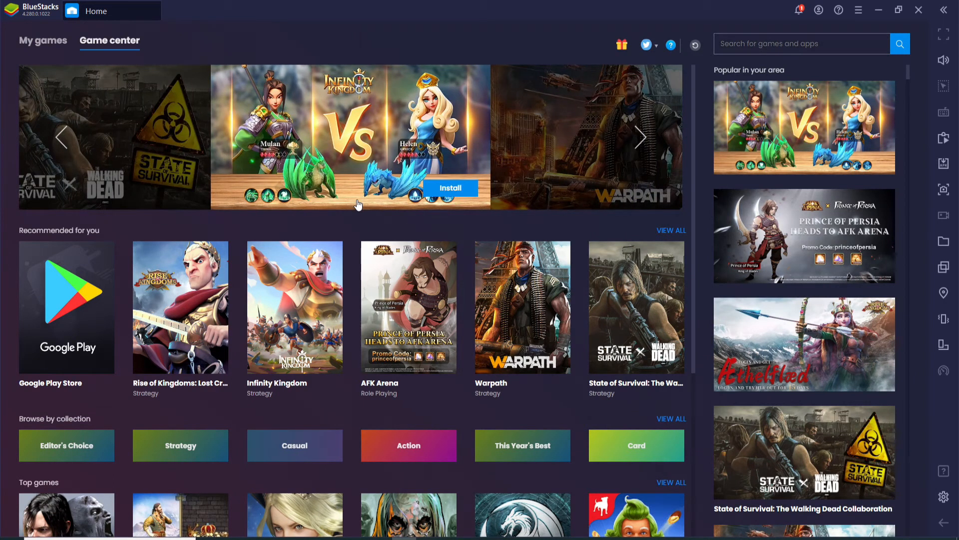
mouse_move(577, 479)
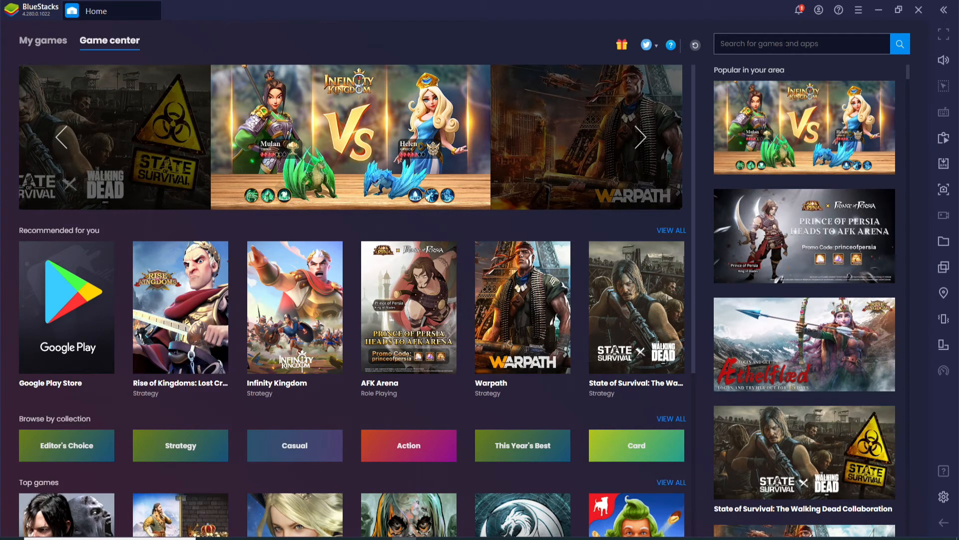
text(youtube music)
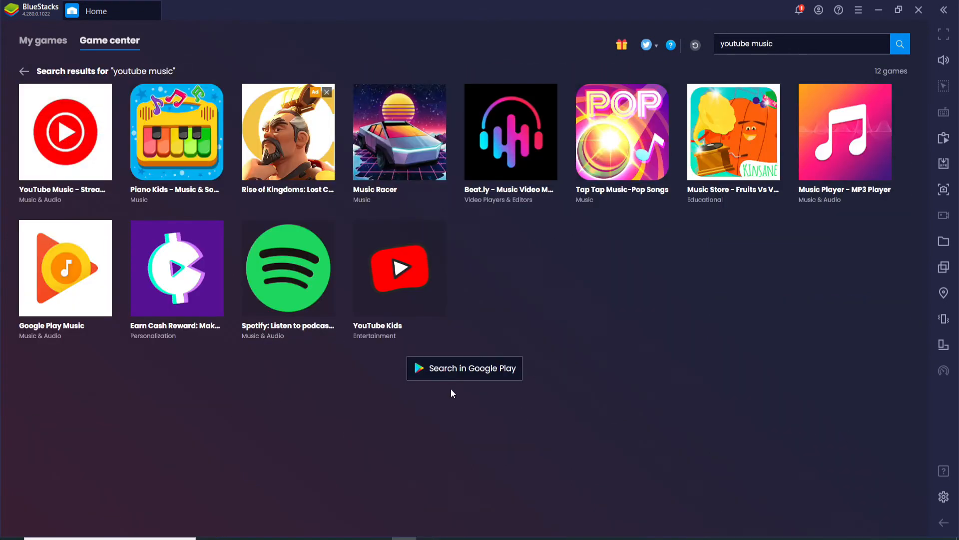
mouse_move(42, 132)
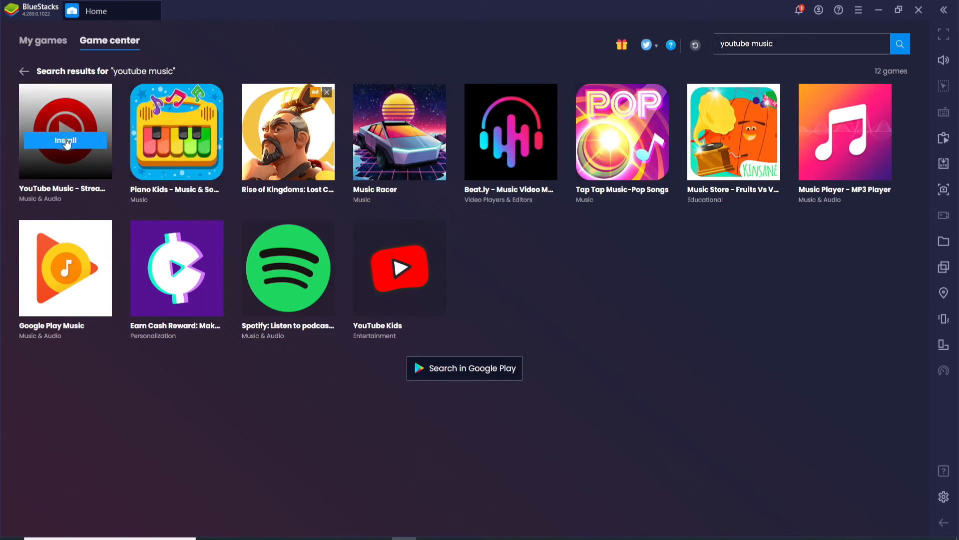
- Install YouTube Music from the results and its Google Play page, adding the YT Music desktop shortcut
click(64, 139)
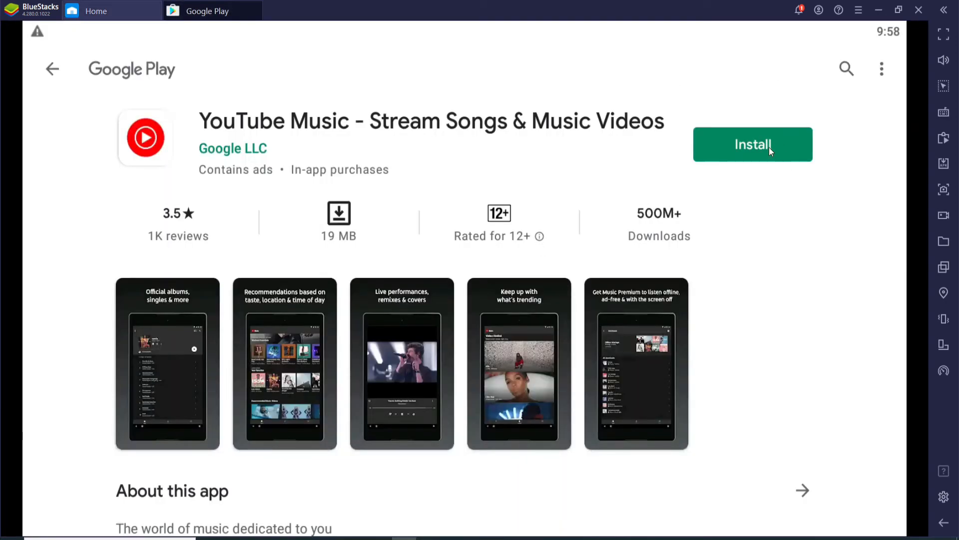
click(753, 144)
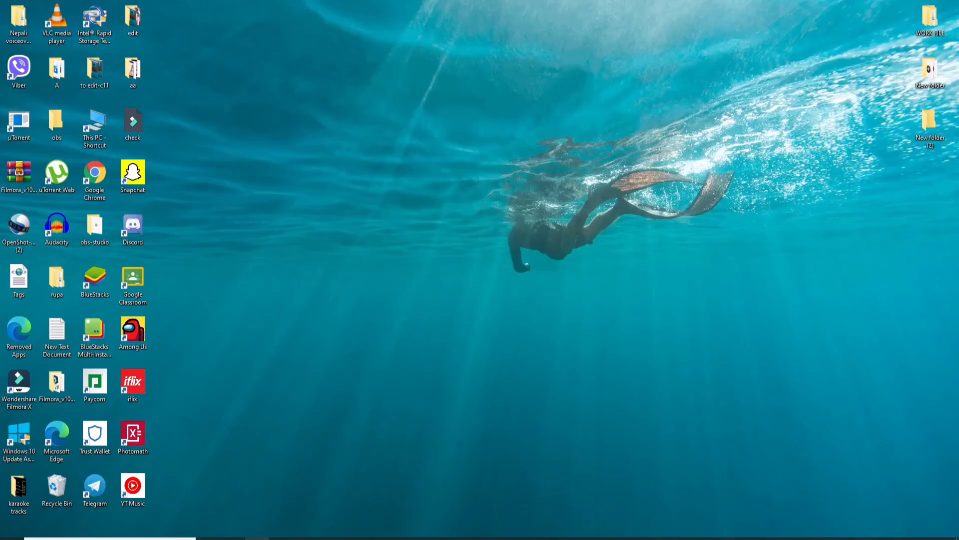
click(132, 485)
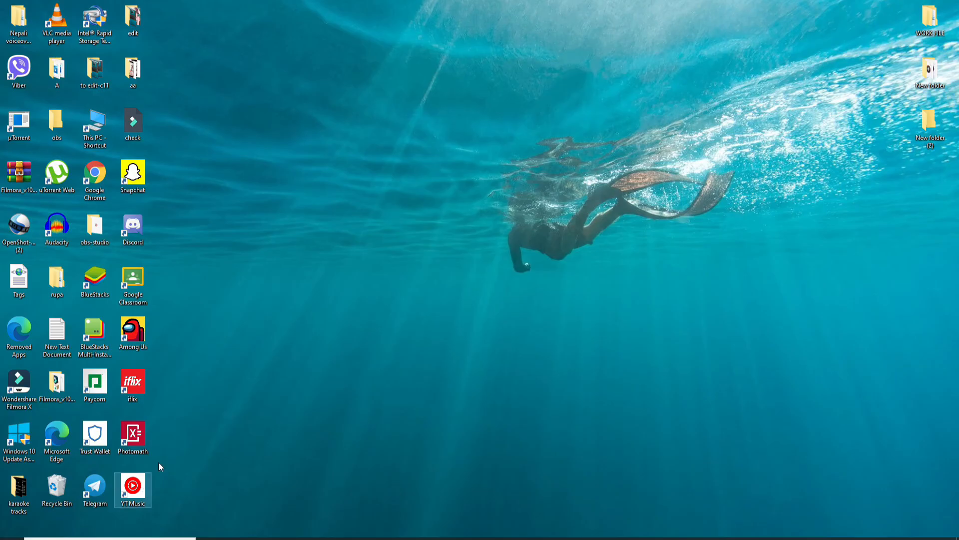
double_click(132, 486)
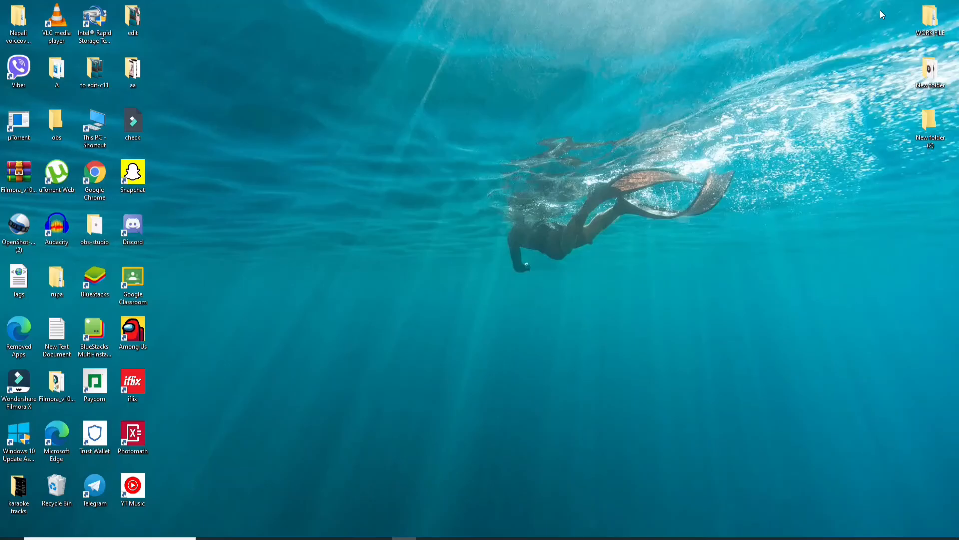
mouse_move(379, 196)
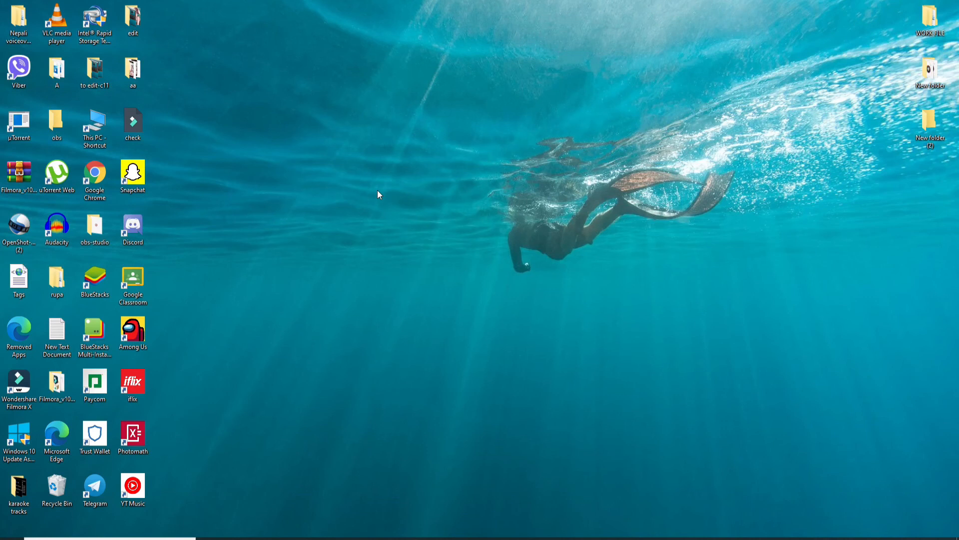